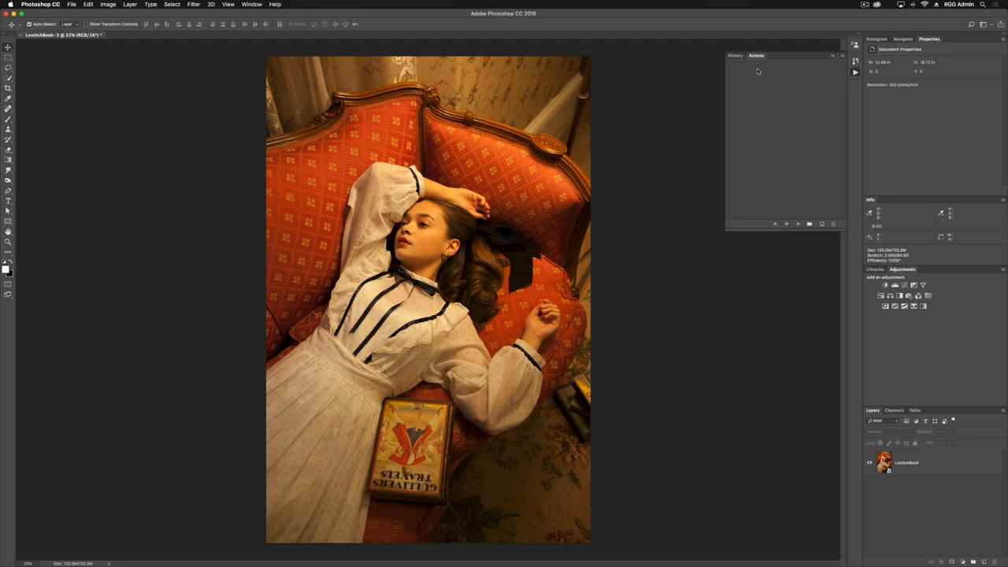
Show the Actions panel and select RGGEDU Action - Golden Rose.atn for loading
click(251, 5)
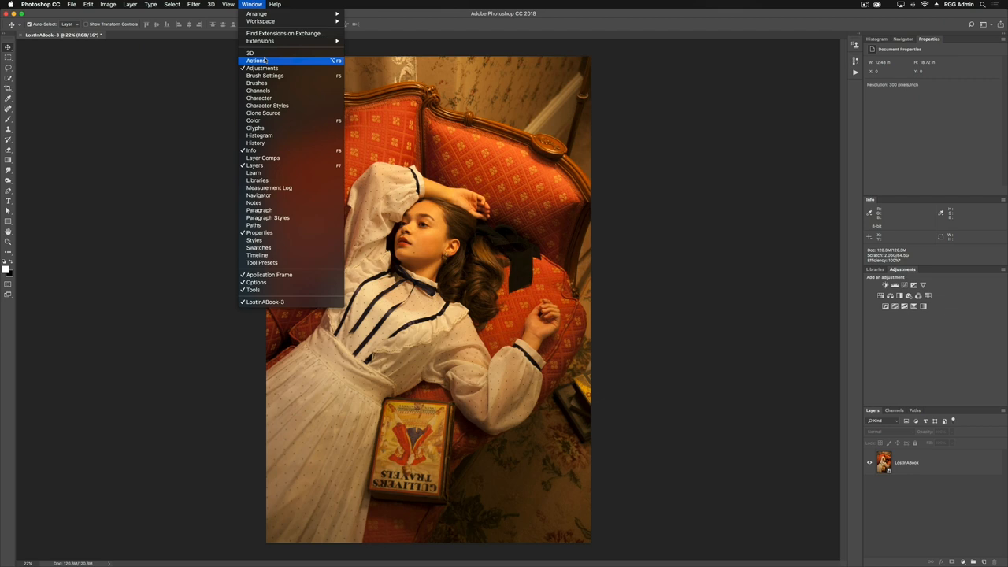
click(256, 61)
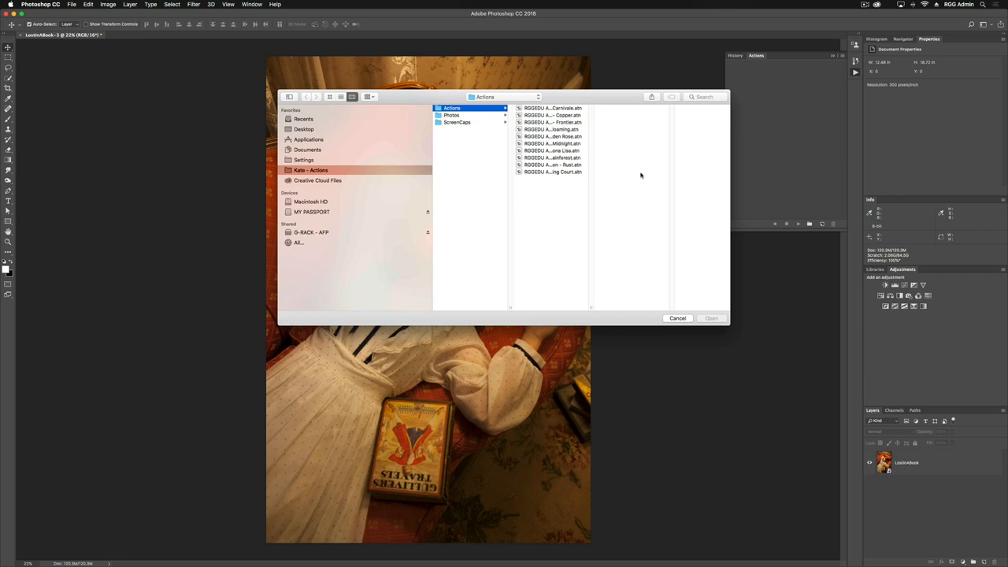
click(552, 136)
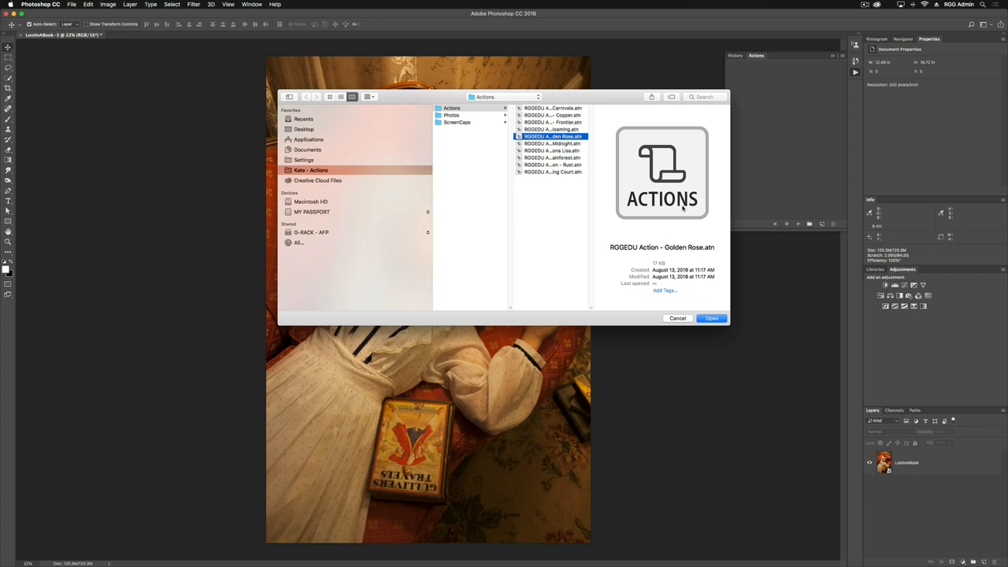
click(710, 318)
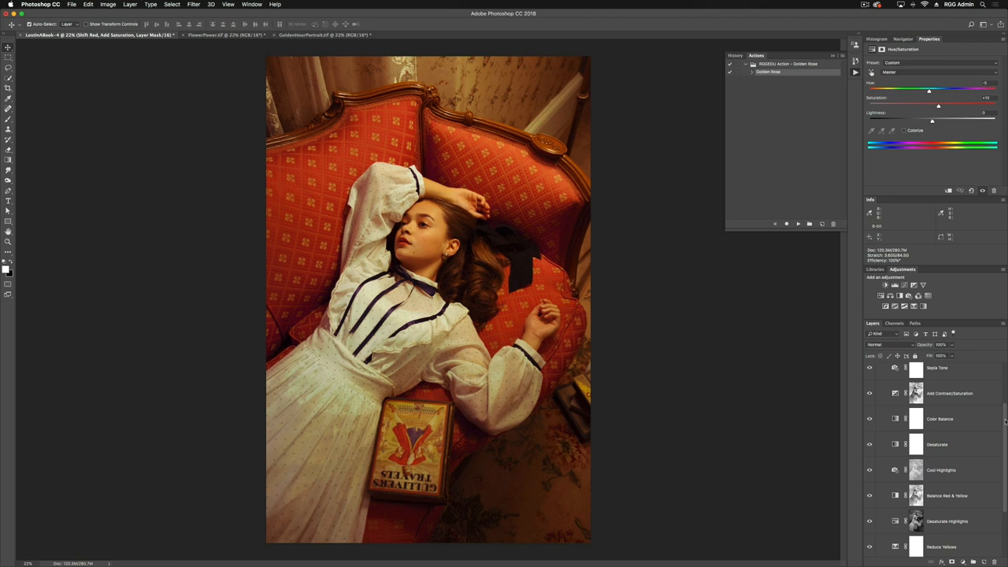
Apply Golden Rose to GoldenHourPortrait, then bring up the FlowerPower.tif portrait
click(323, 34)
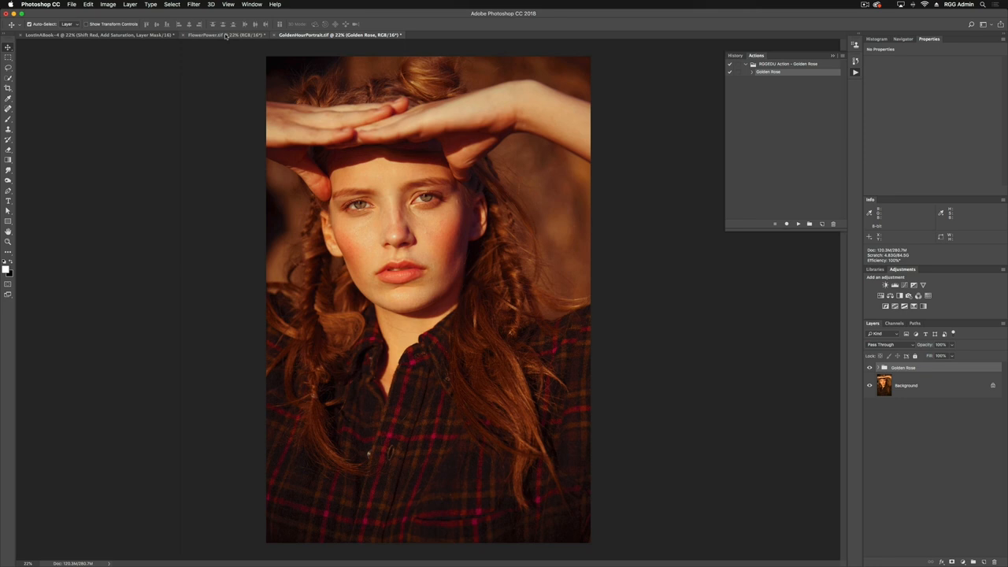
click(209, 34)
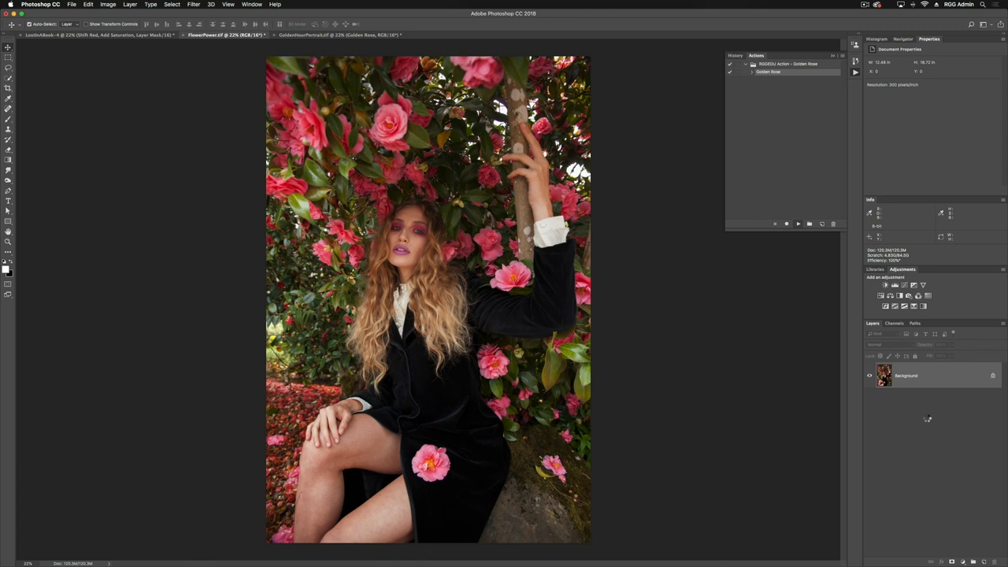